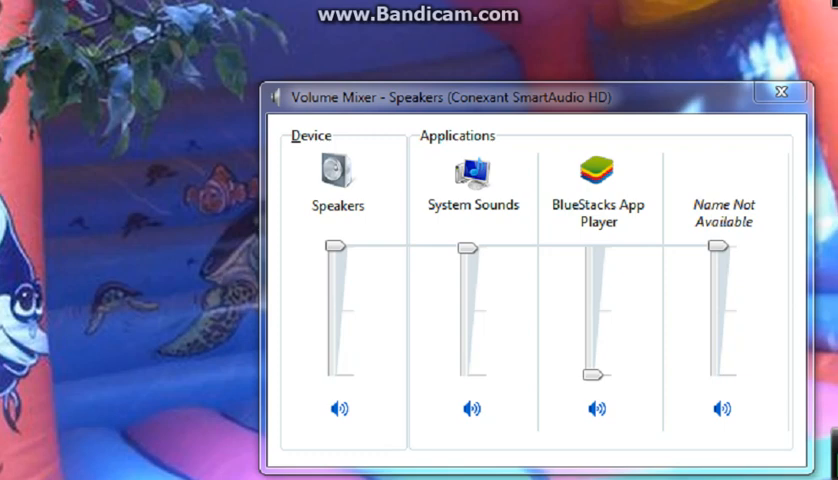
# - Raise the BlueStacks App Player volume slider from 0 to 100
pyautogui.moveTo(596, 376); pyautogui.dragTo(570, 376)
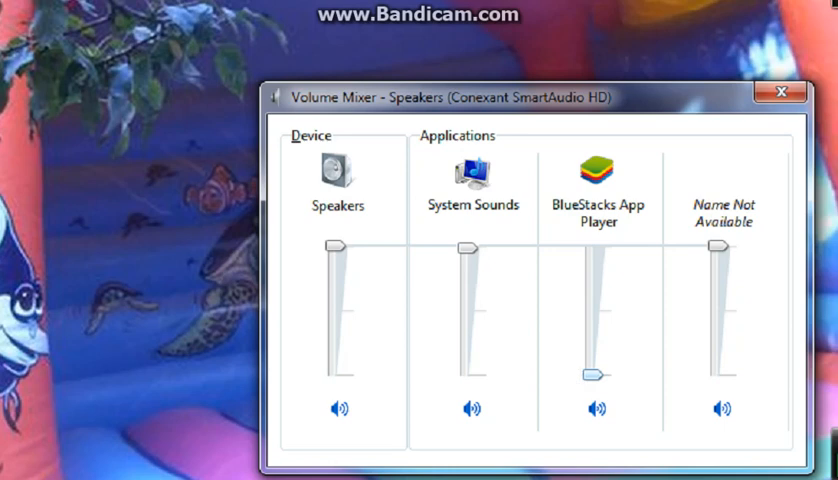
pyautogui.moveTo(594, 376); pyautogui.dragTo(594, 244)
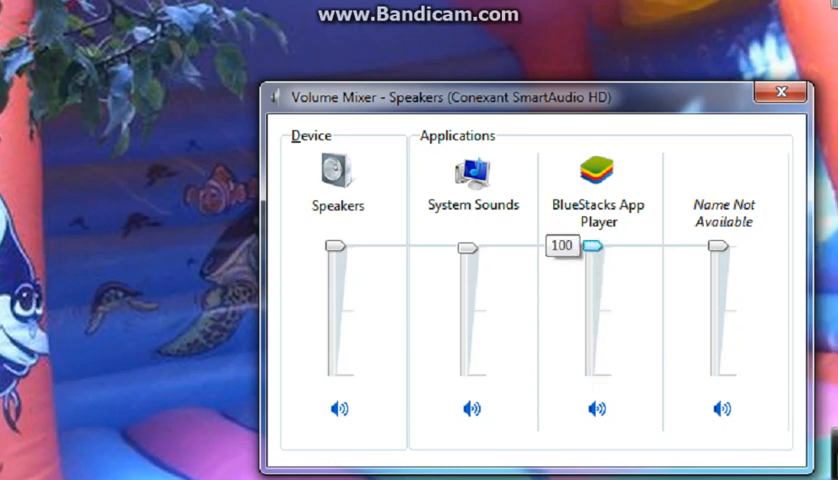